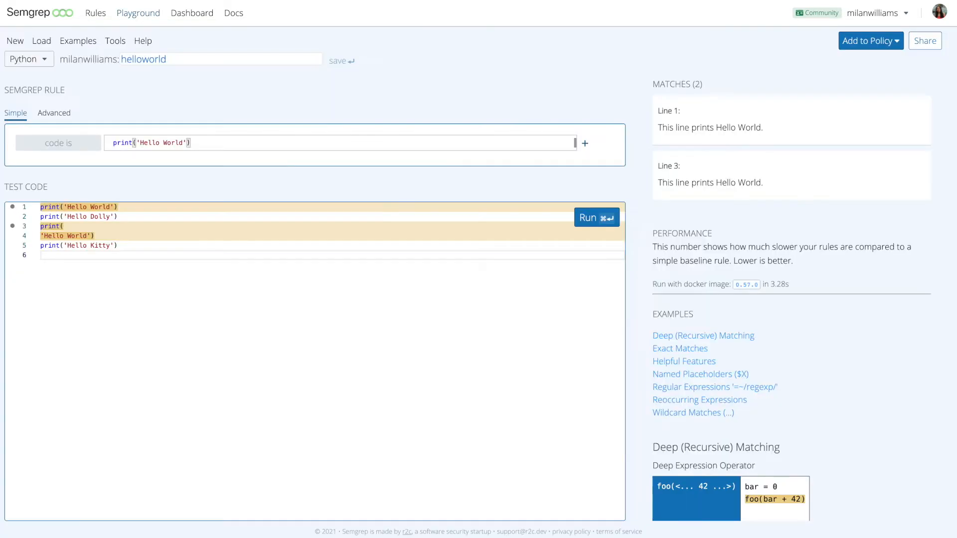
mouse_move(145, 532)
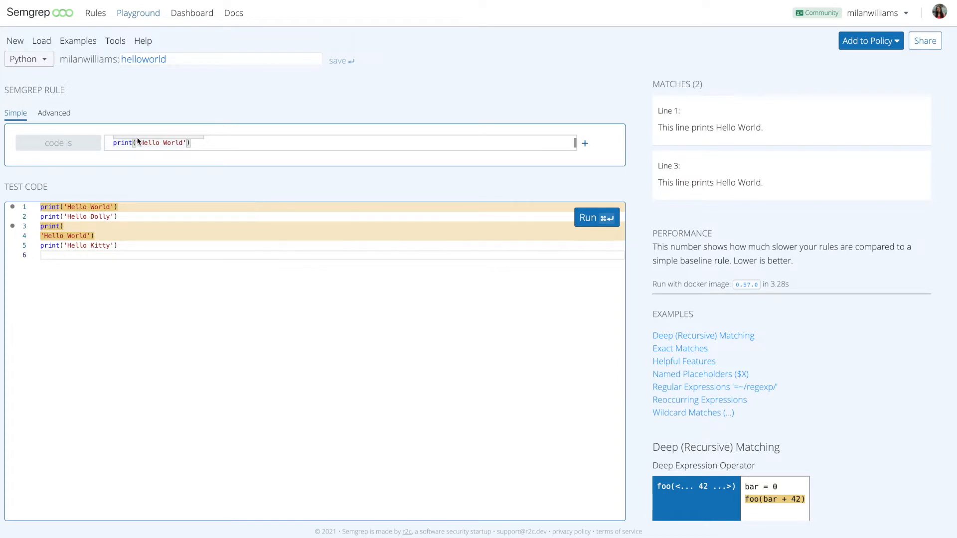
mouse_move(257, 141)
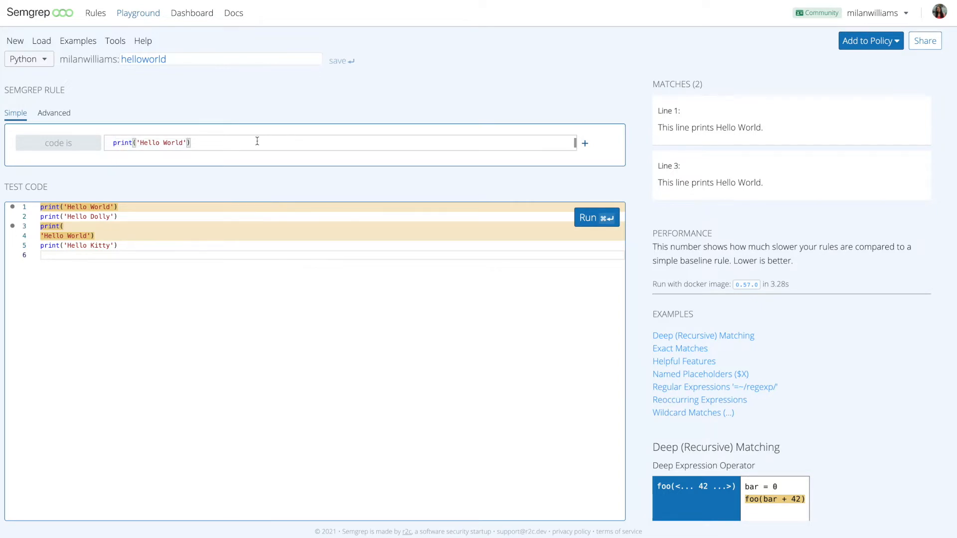
mouse_move(54, 113)
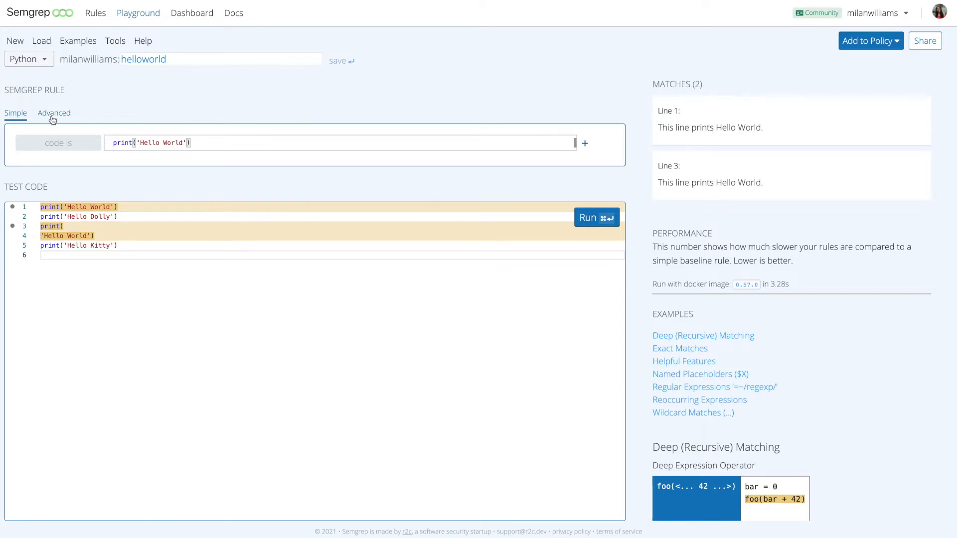
mouse_move(162, 120)
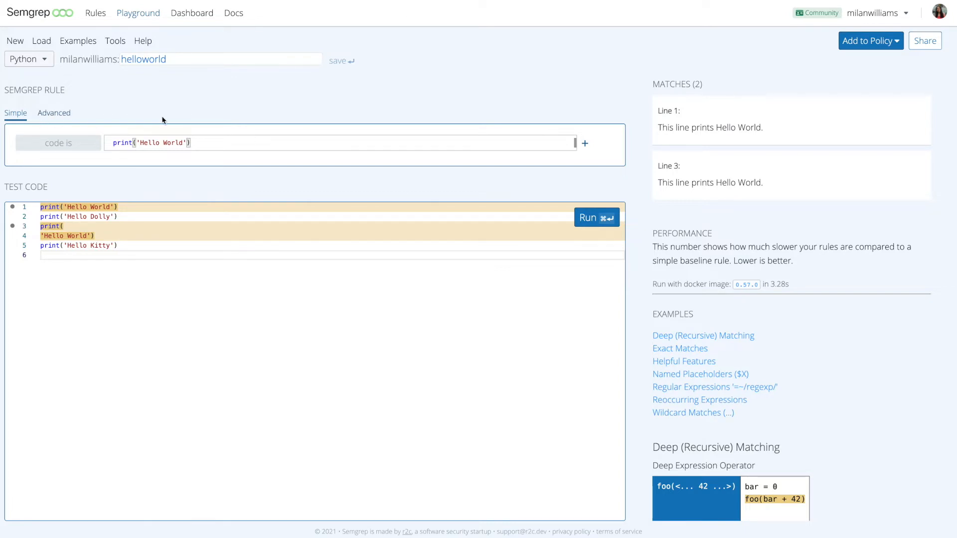
Run the saved foobuzz rule foo(..., buzz, ...) to match test lines 1–4, leaving foo(baz) unmatched.
left_click(41, 41)
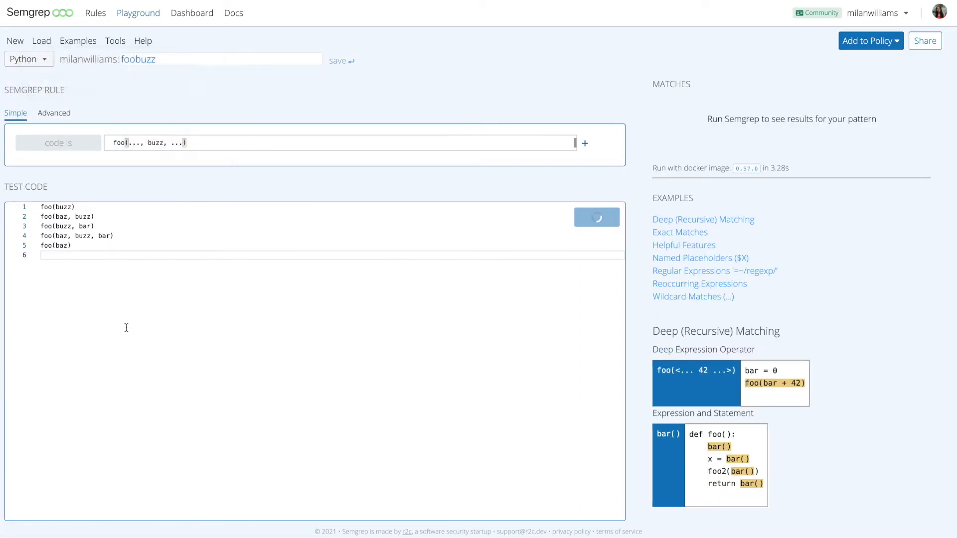
mouse_move(128, 193)
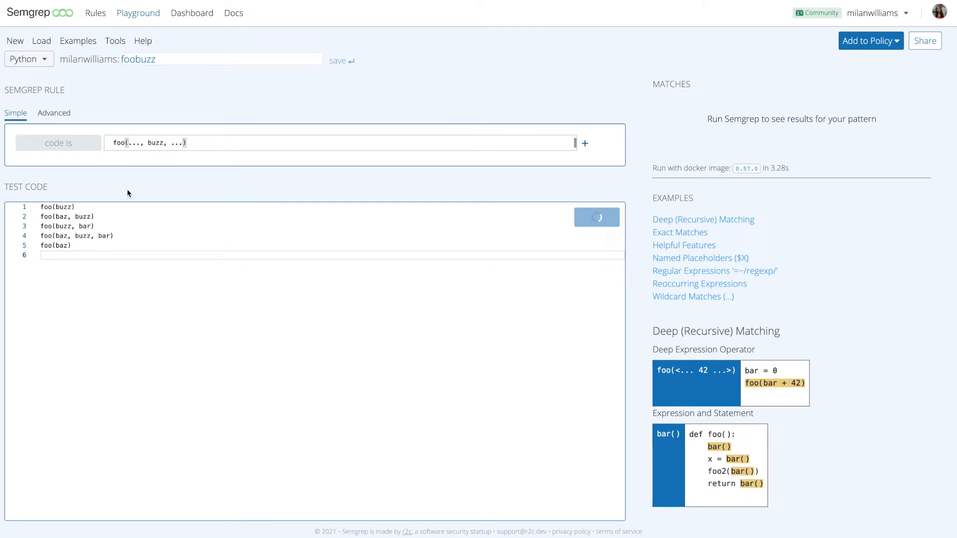
left_click(596, 217)
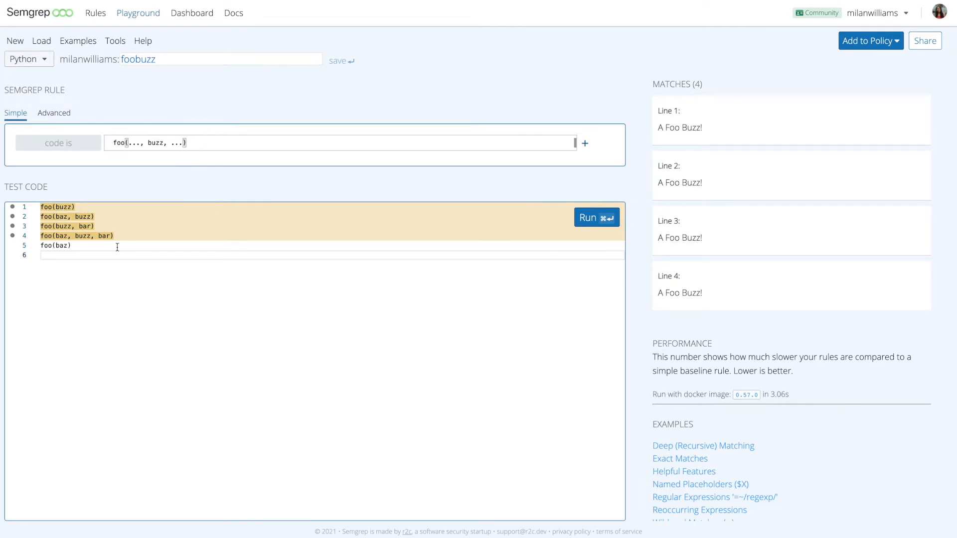
mouse_move(109, 249)
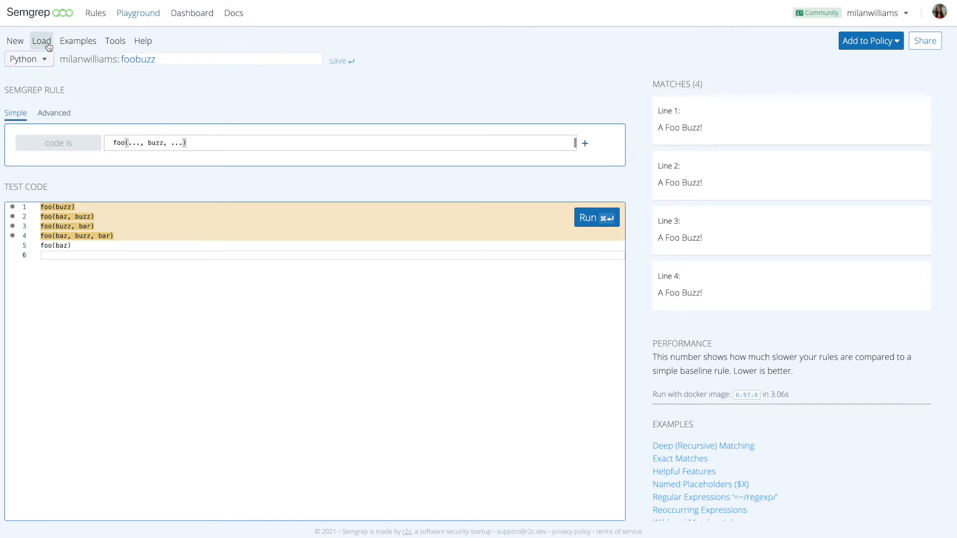
Run somethingx to match four x assignments, then userevaluation to match the get-then-eval code once.
left_click(42, 41)
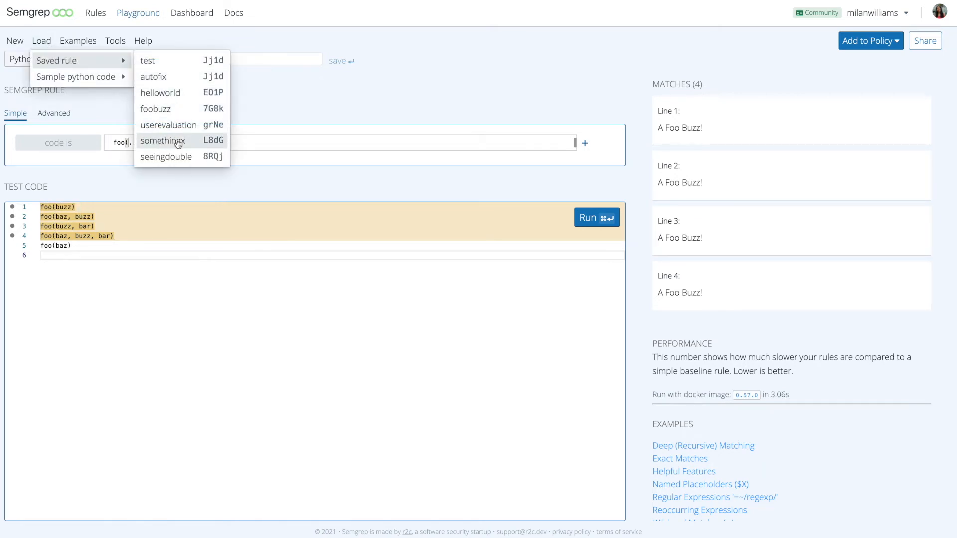
left_click(163, 140)
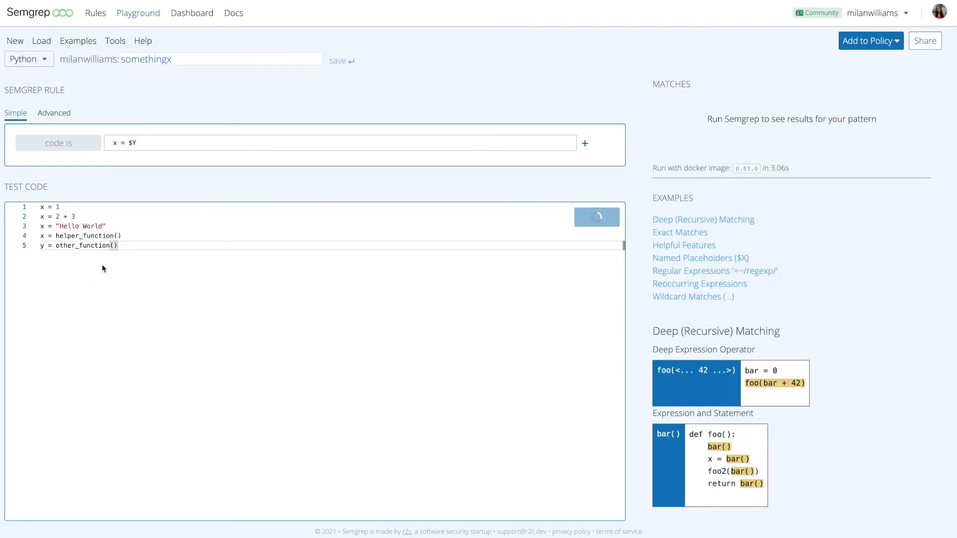
left_click(597, 217)
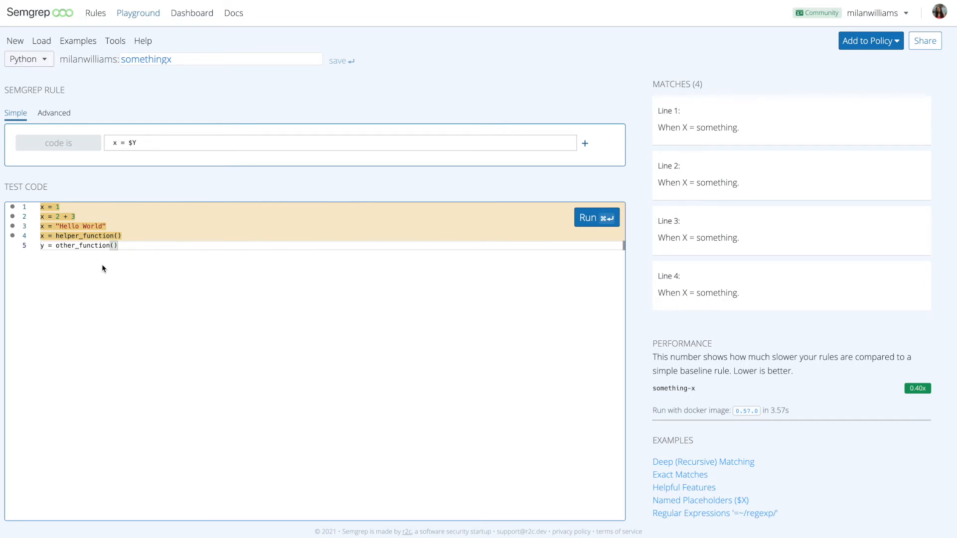
mouse_move(215, 144)
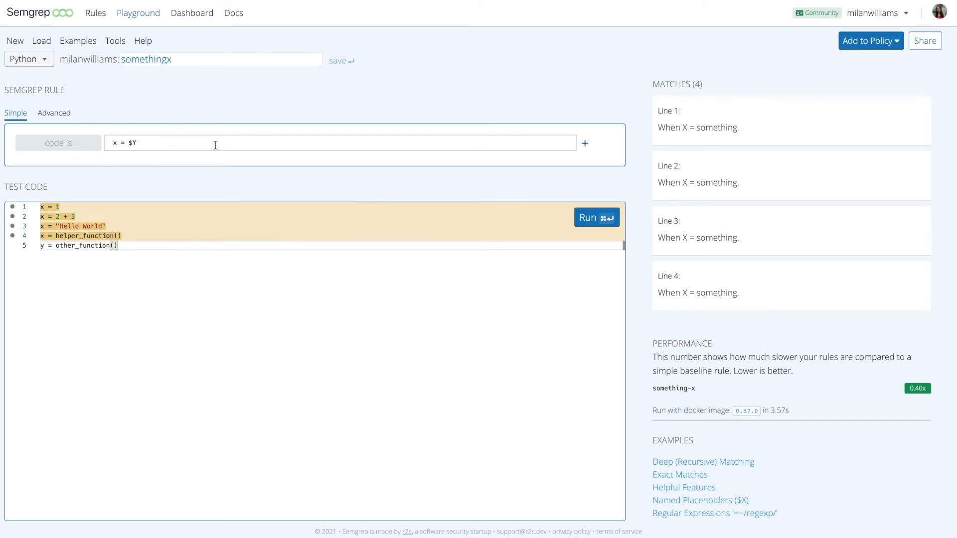
mouse_move(167, 218)
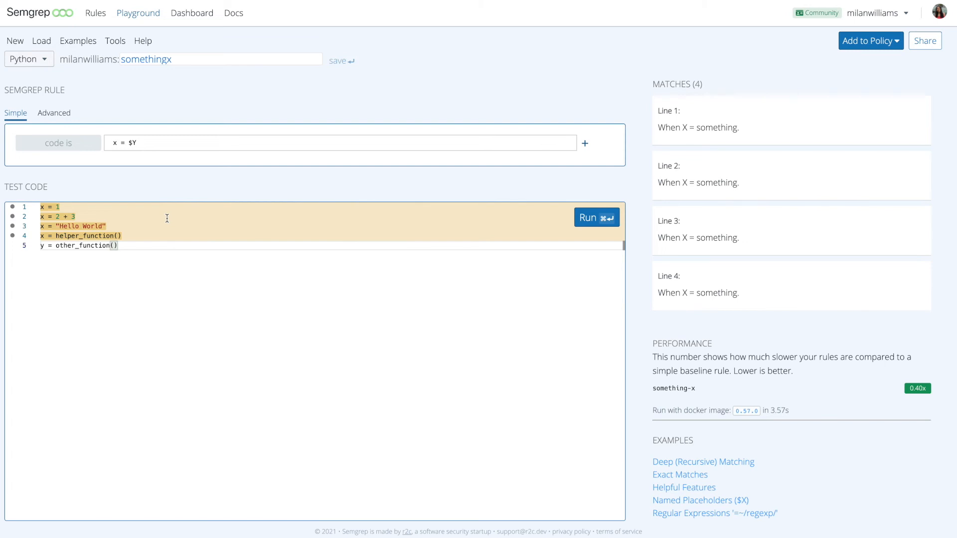
mouse_move(28, 59)
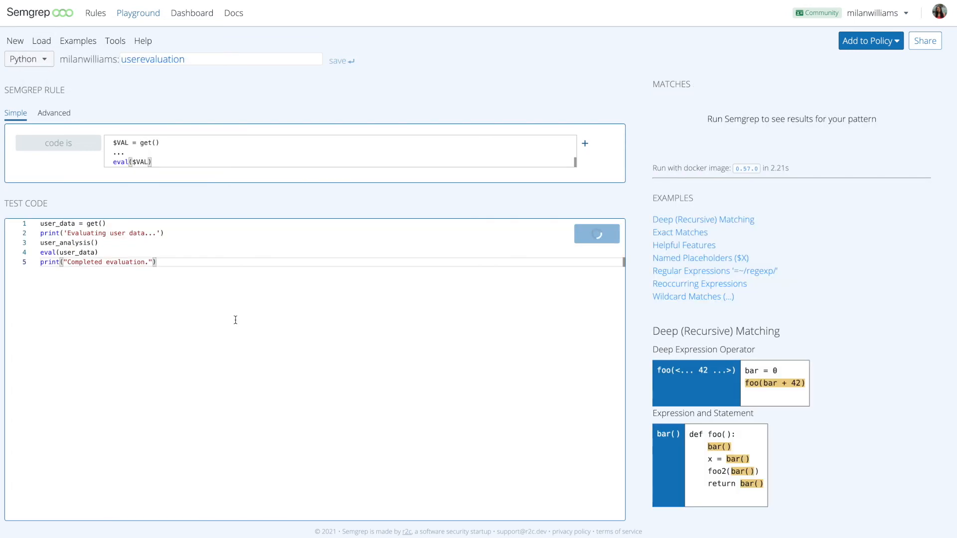
mouse_move(134, 278)
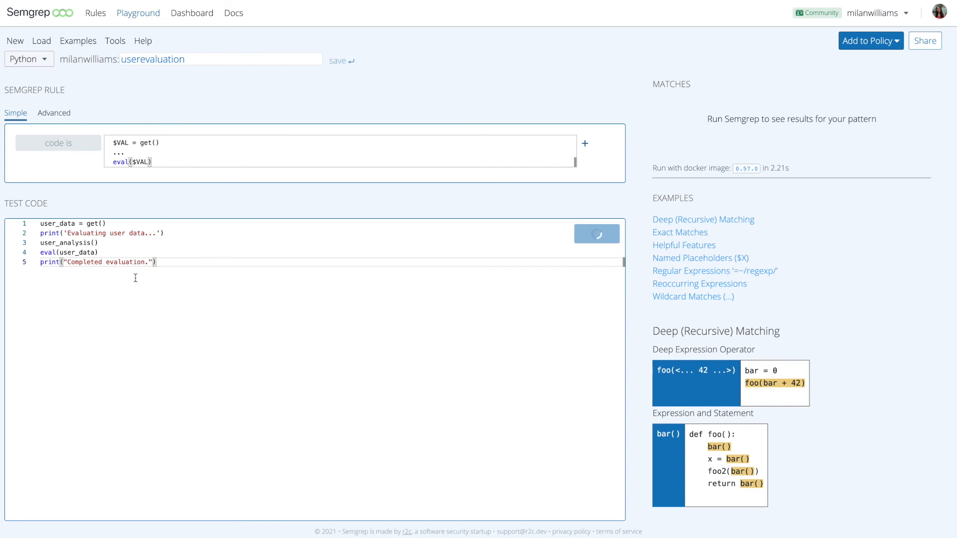
left_click(596, 233)
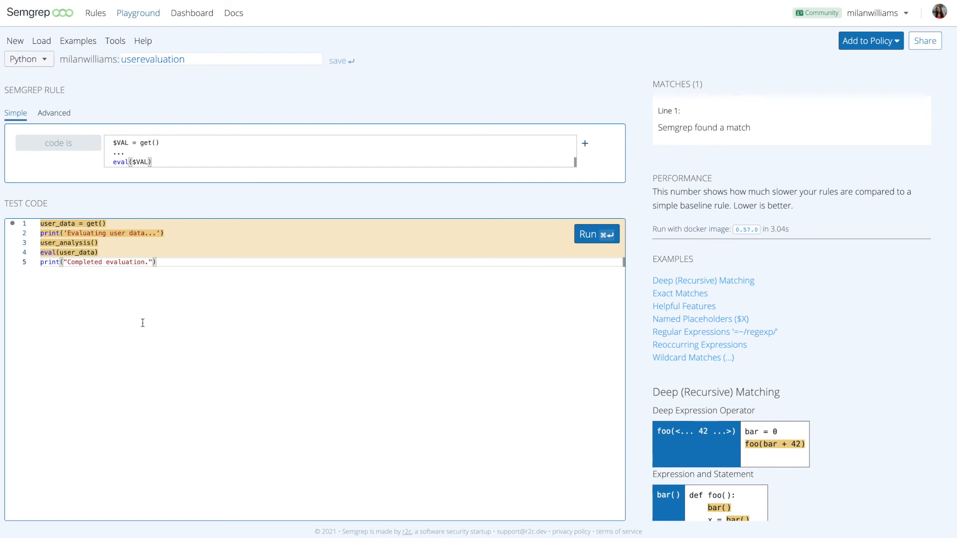
Return to the Semgrep homepage via the top-left logo.
left_click(39, 12)
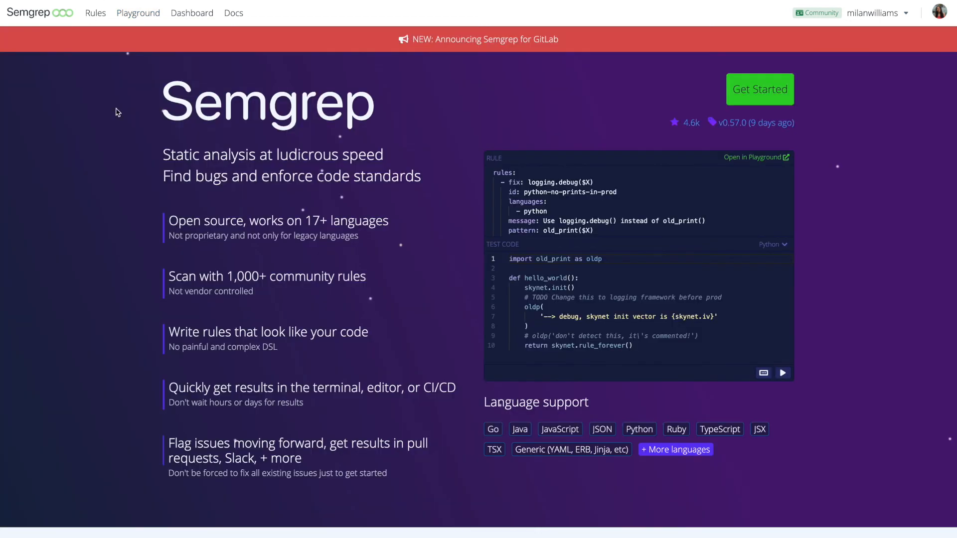
mouse_move(180, 420)
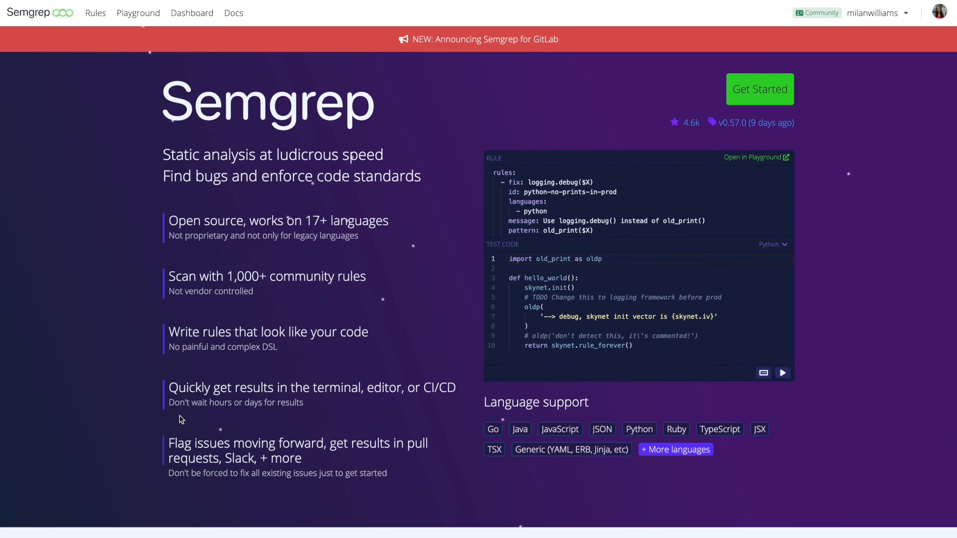
mouse_move(139, 140)
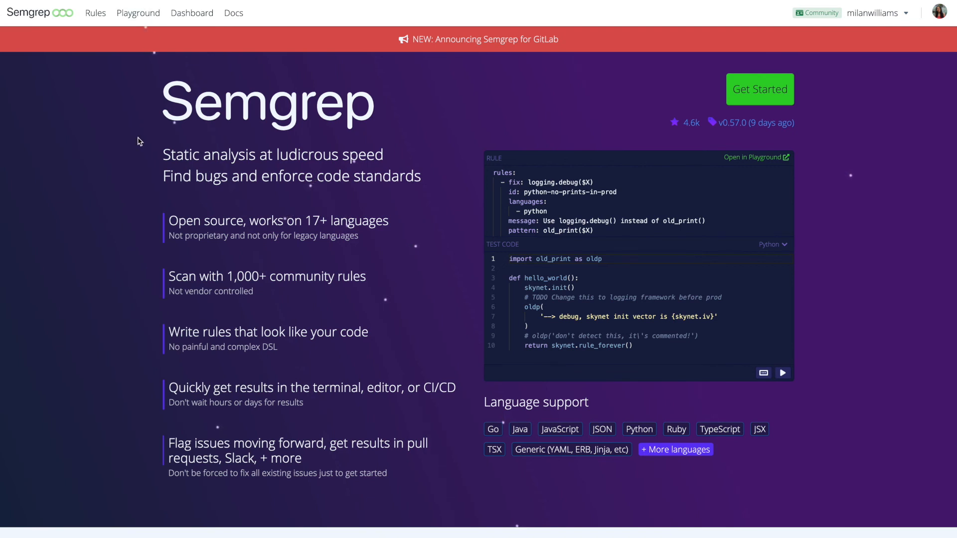